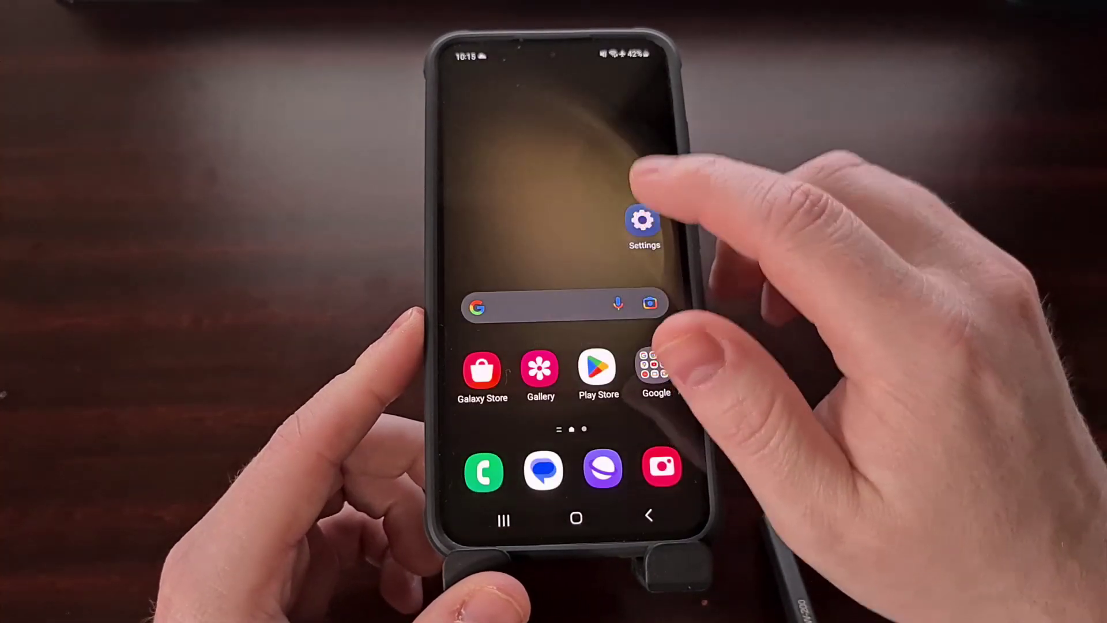
pyautogui.scroll(-3)
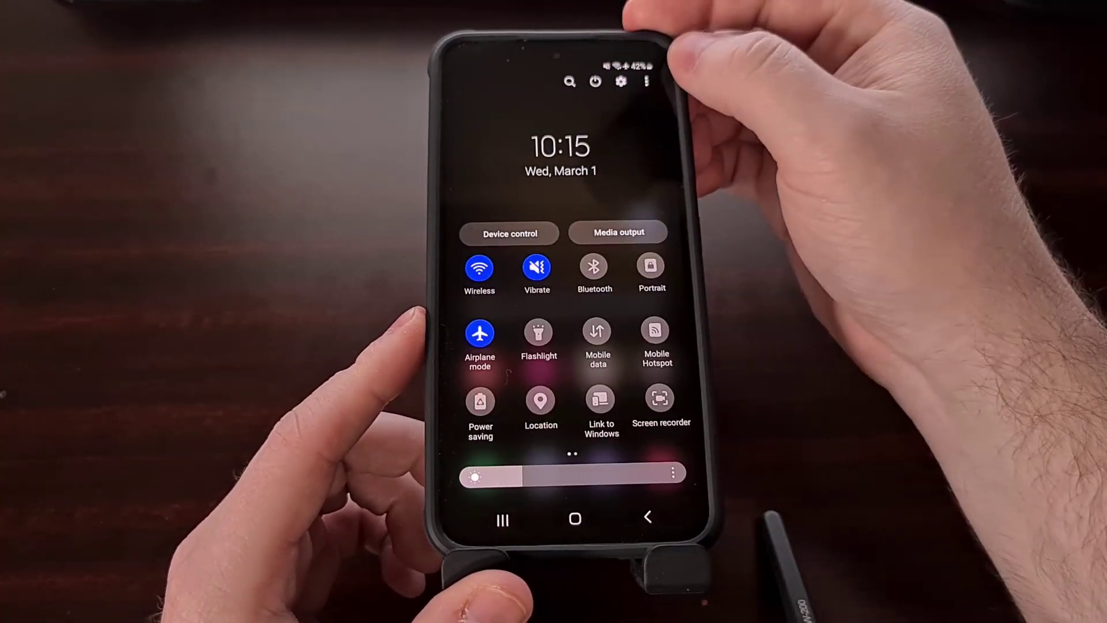